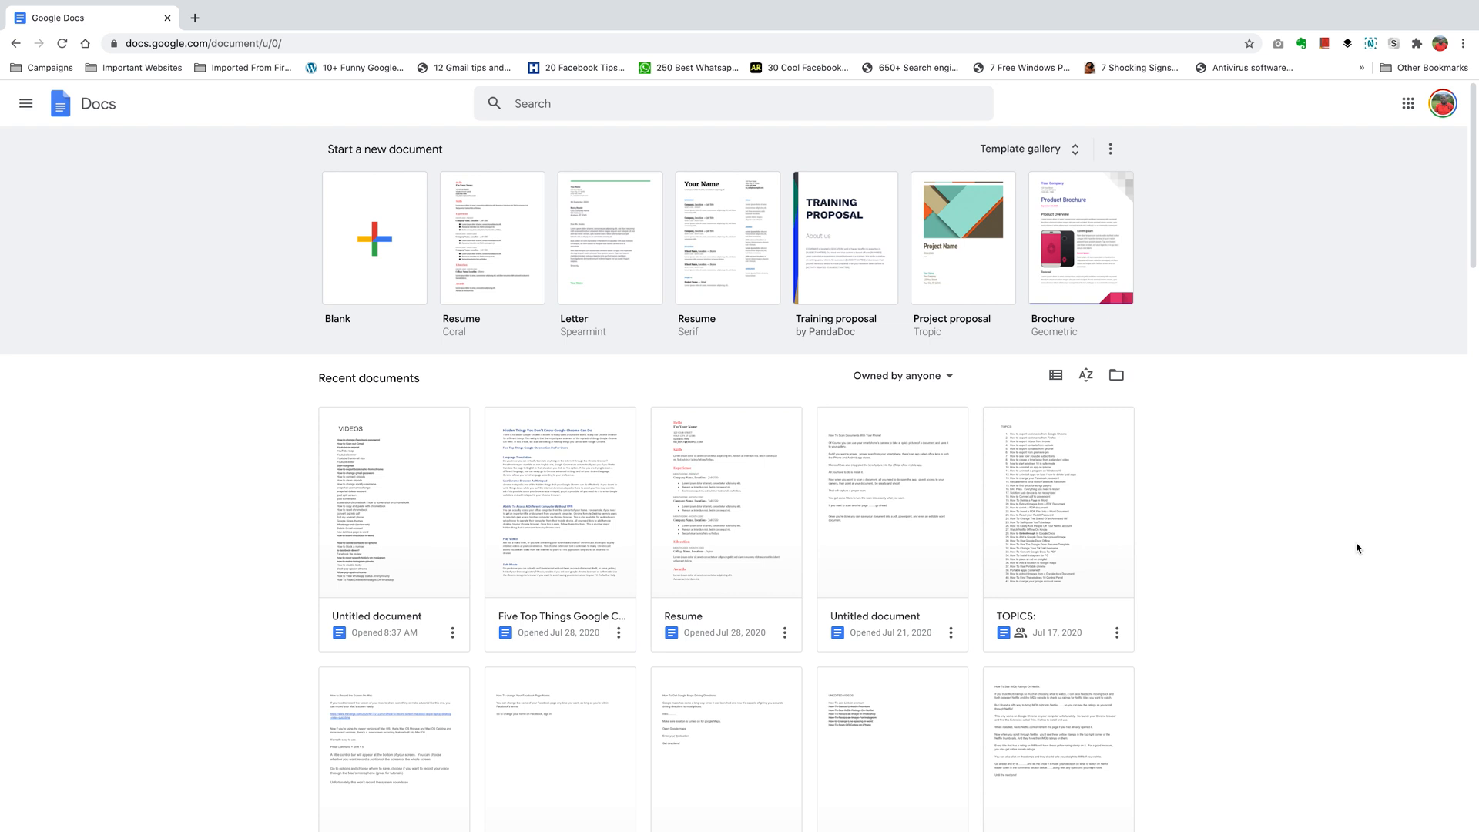
mouse_move(1355, 548)
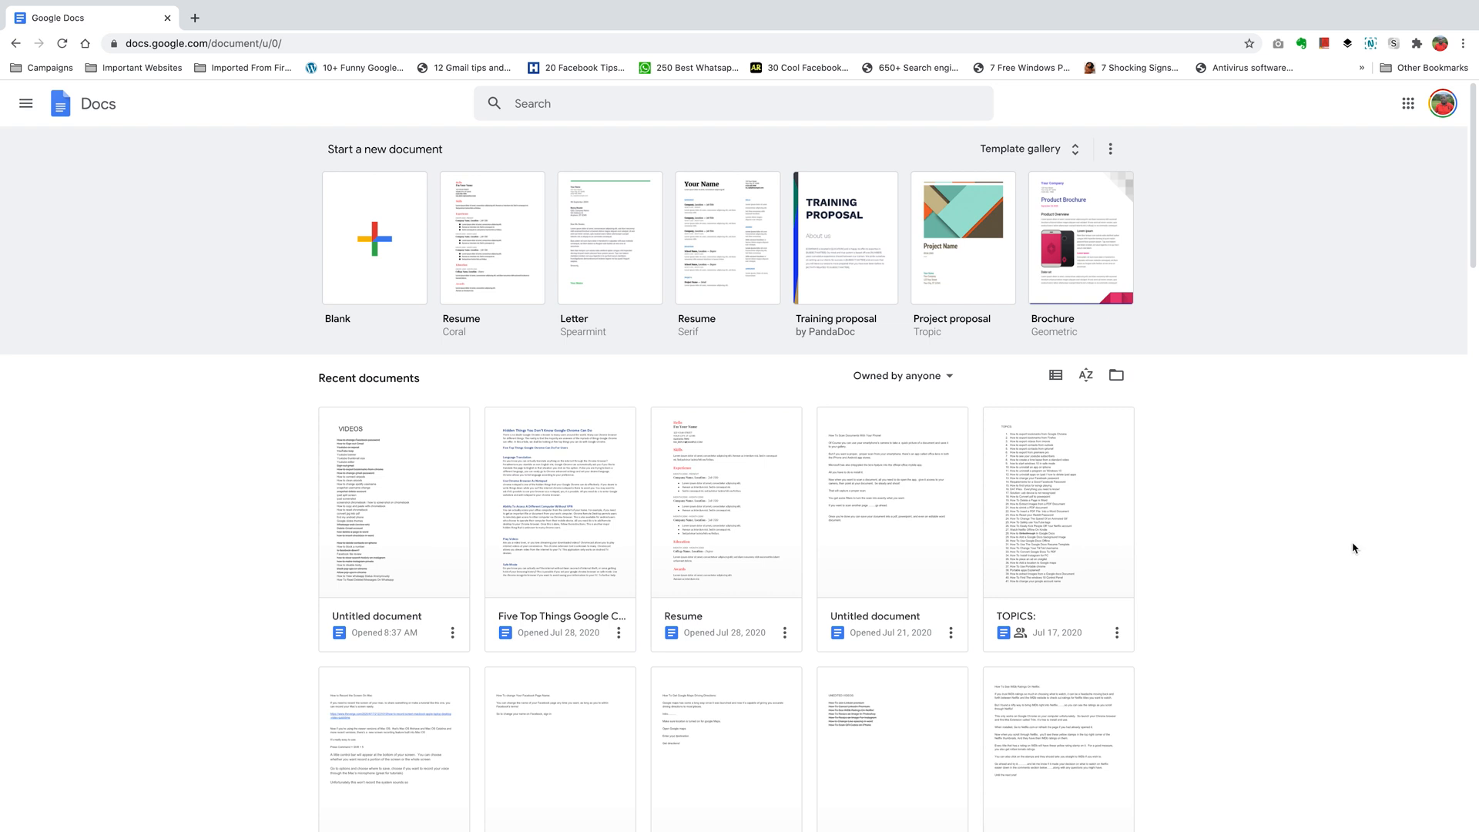
mouse_move(1355, 548)
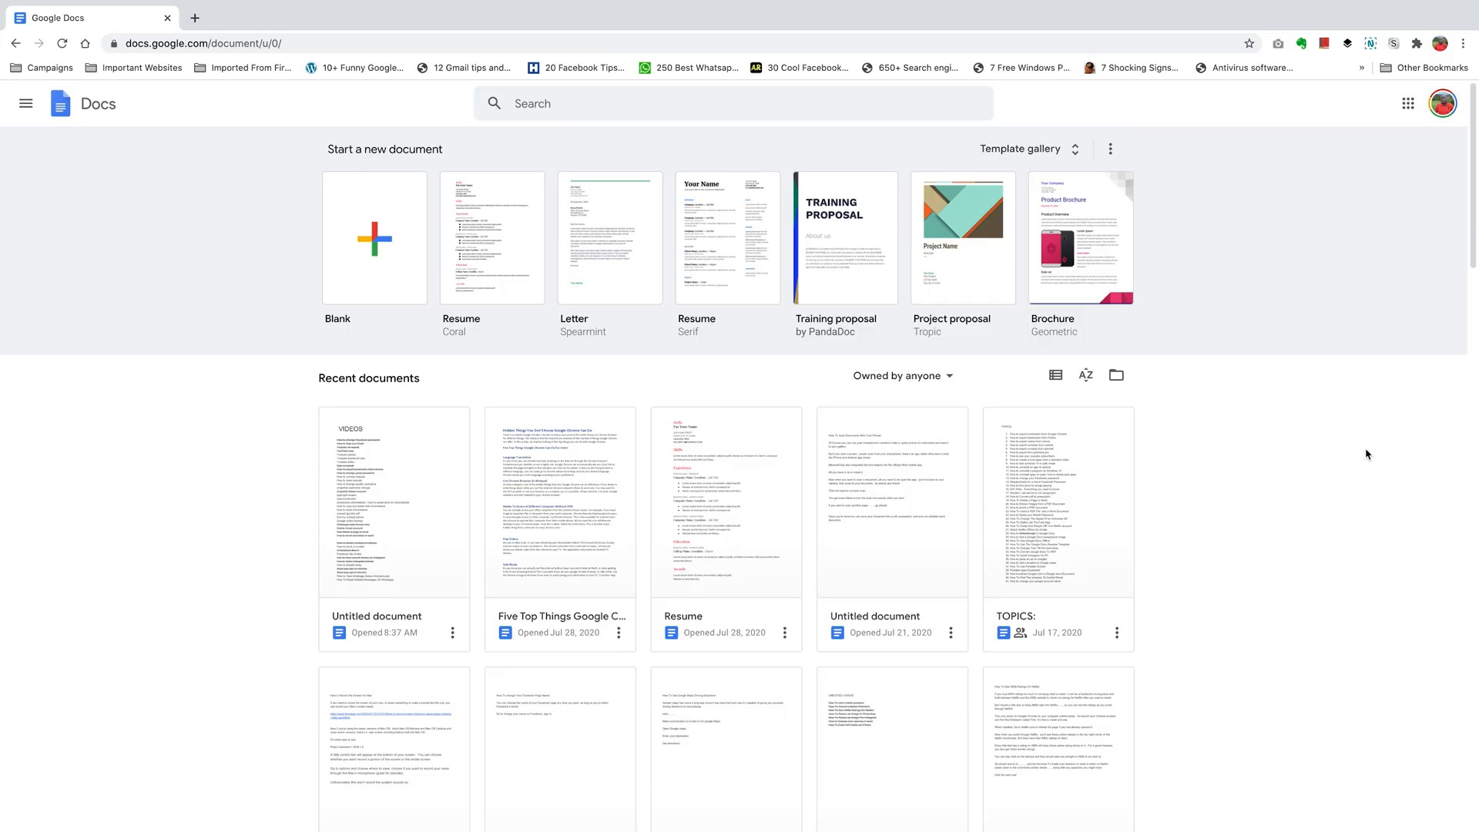
mouse_move(1351, 459)
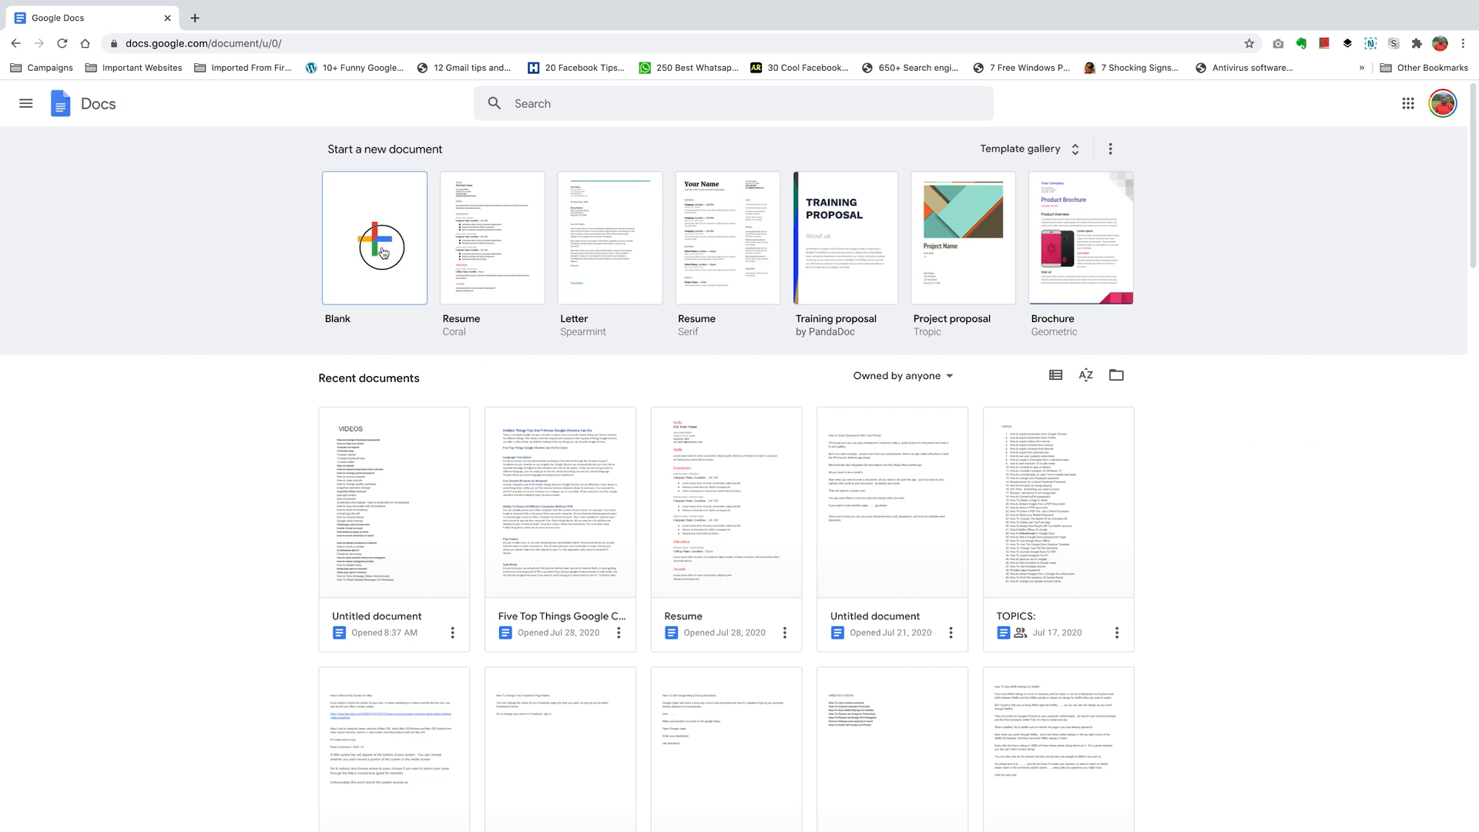
Start a blank document and bring up the Open dialog from the File menu.
click(372, 238)
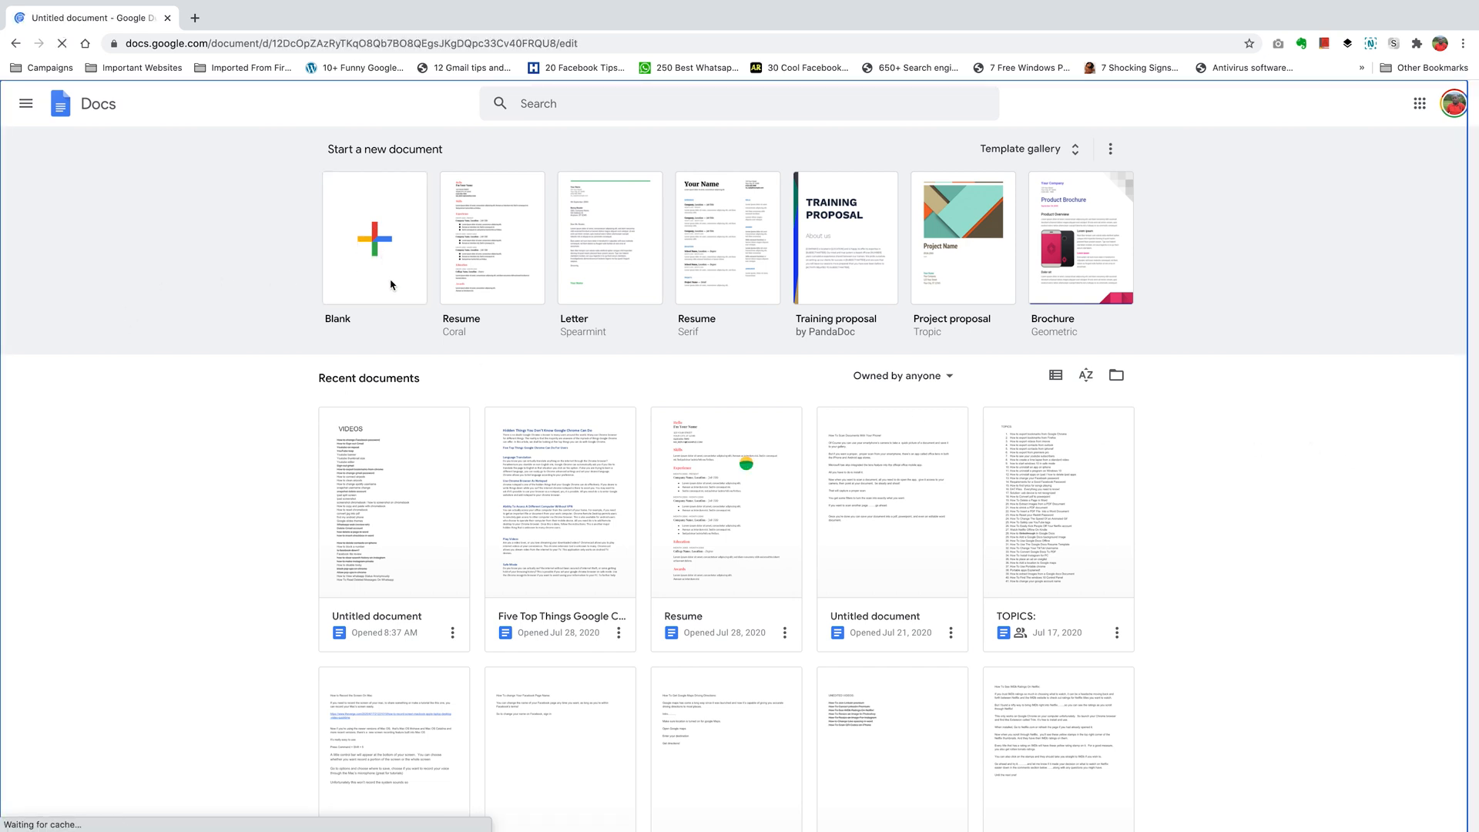
click(375, 237)
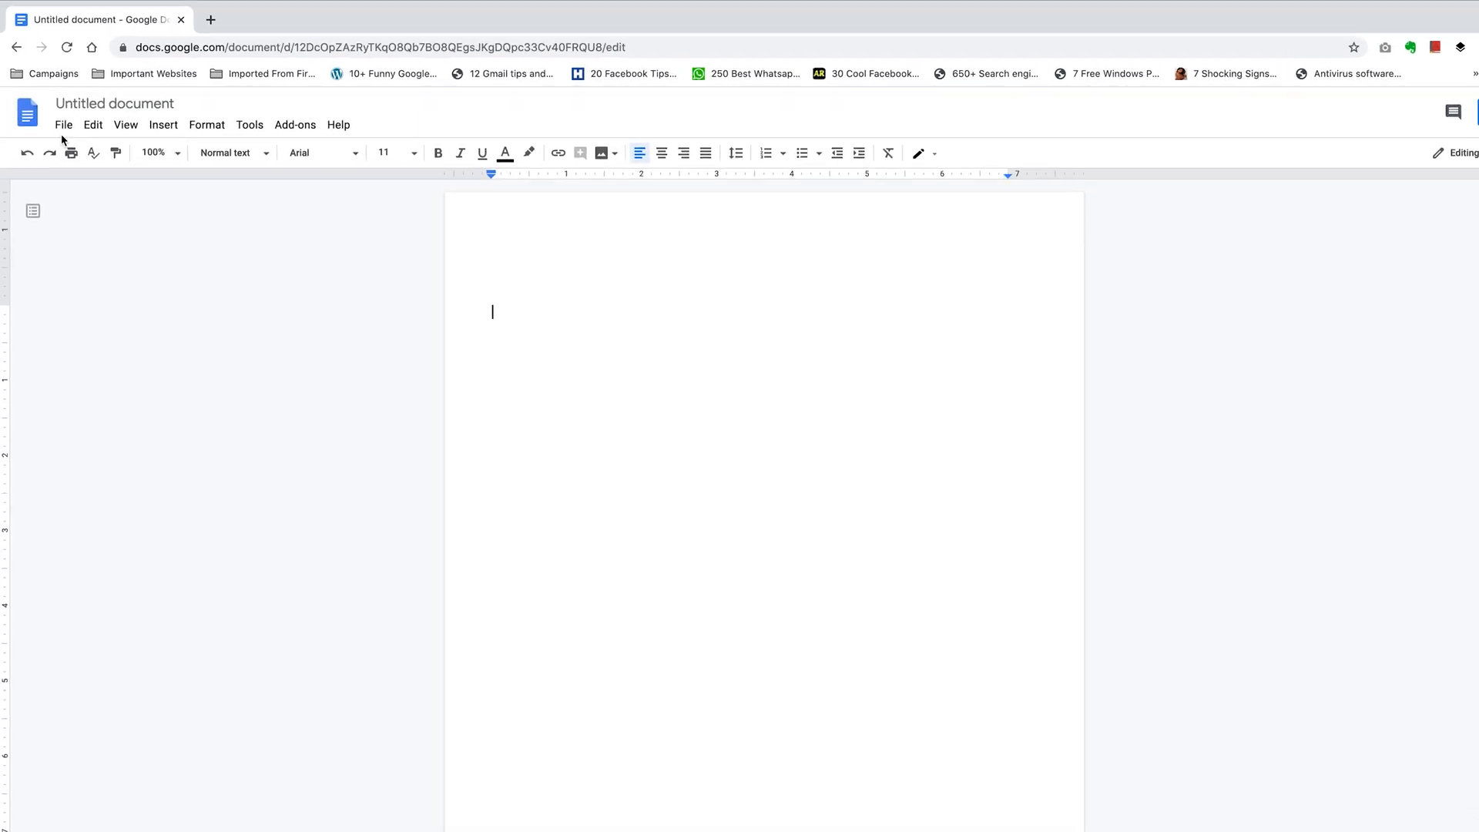
click(64, 125)
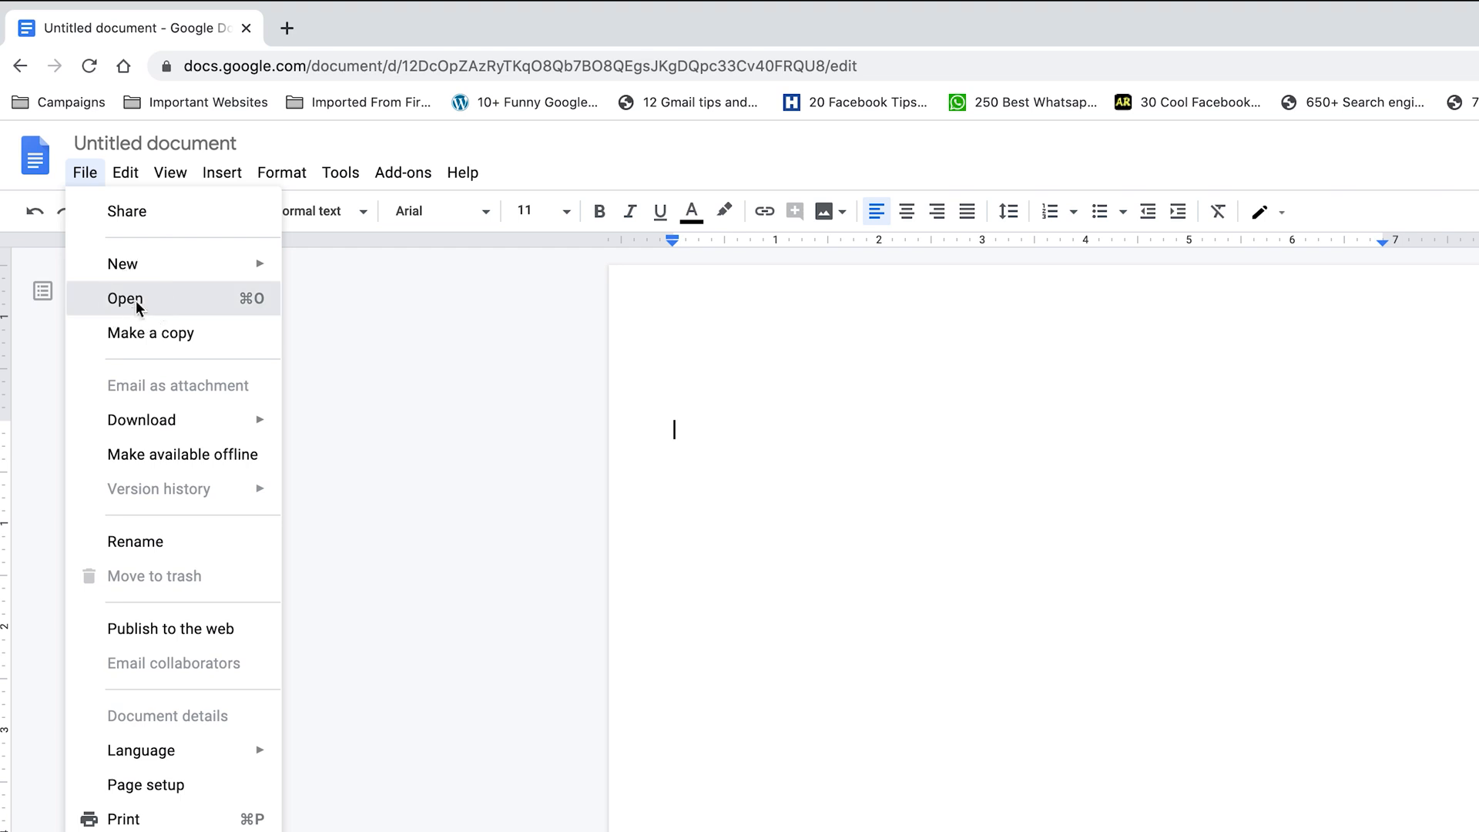
click(125, 299)
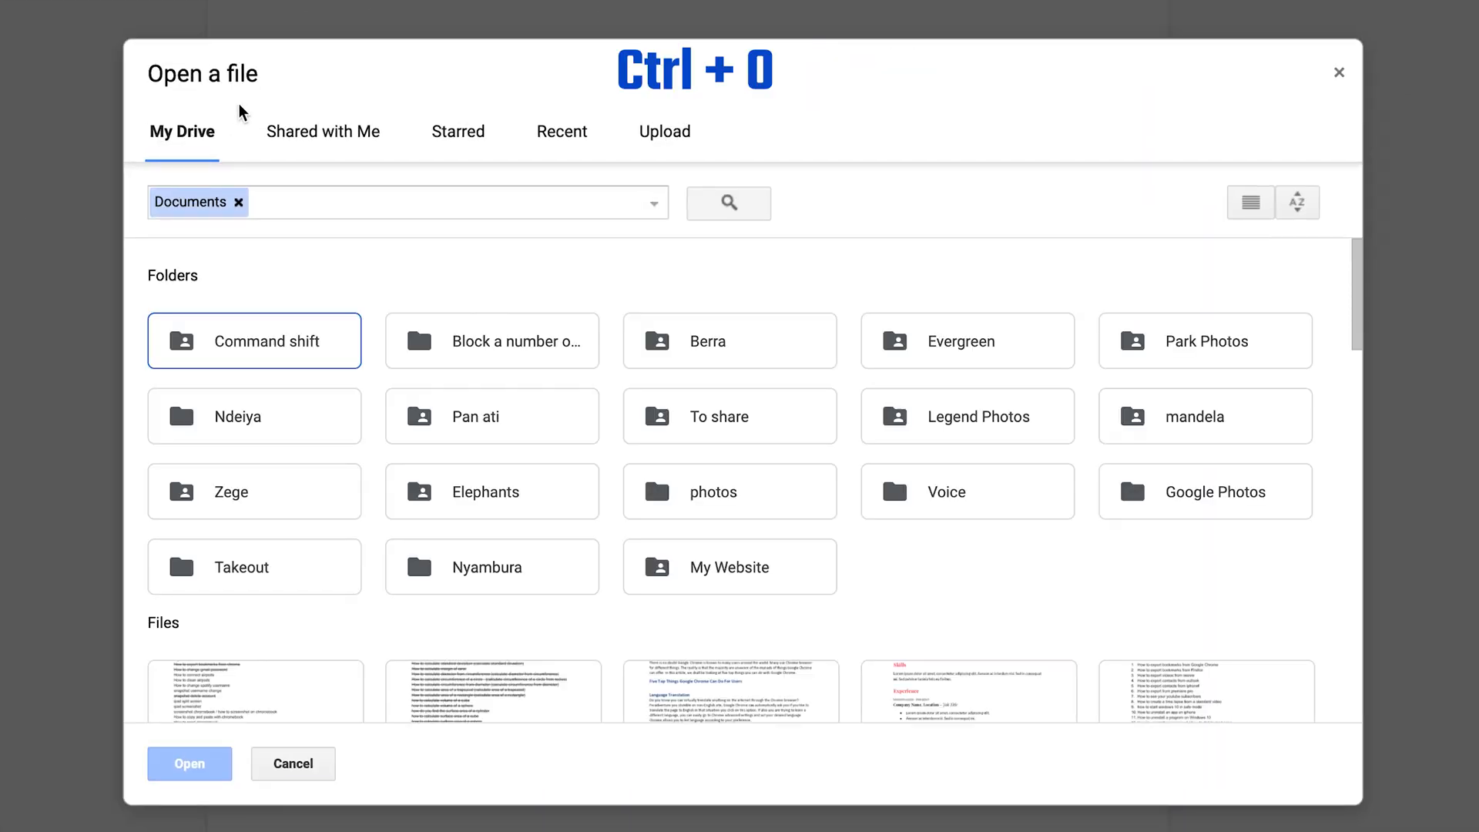
Upload the Word file 'Five Top Things Google Chrome Can Do For Users' from the computer into Docs.
click(662, 131)
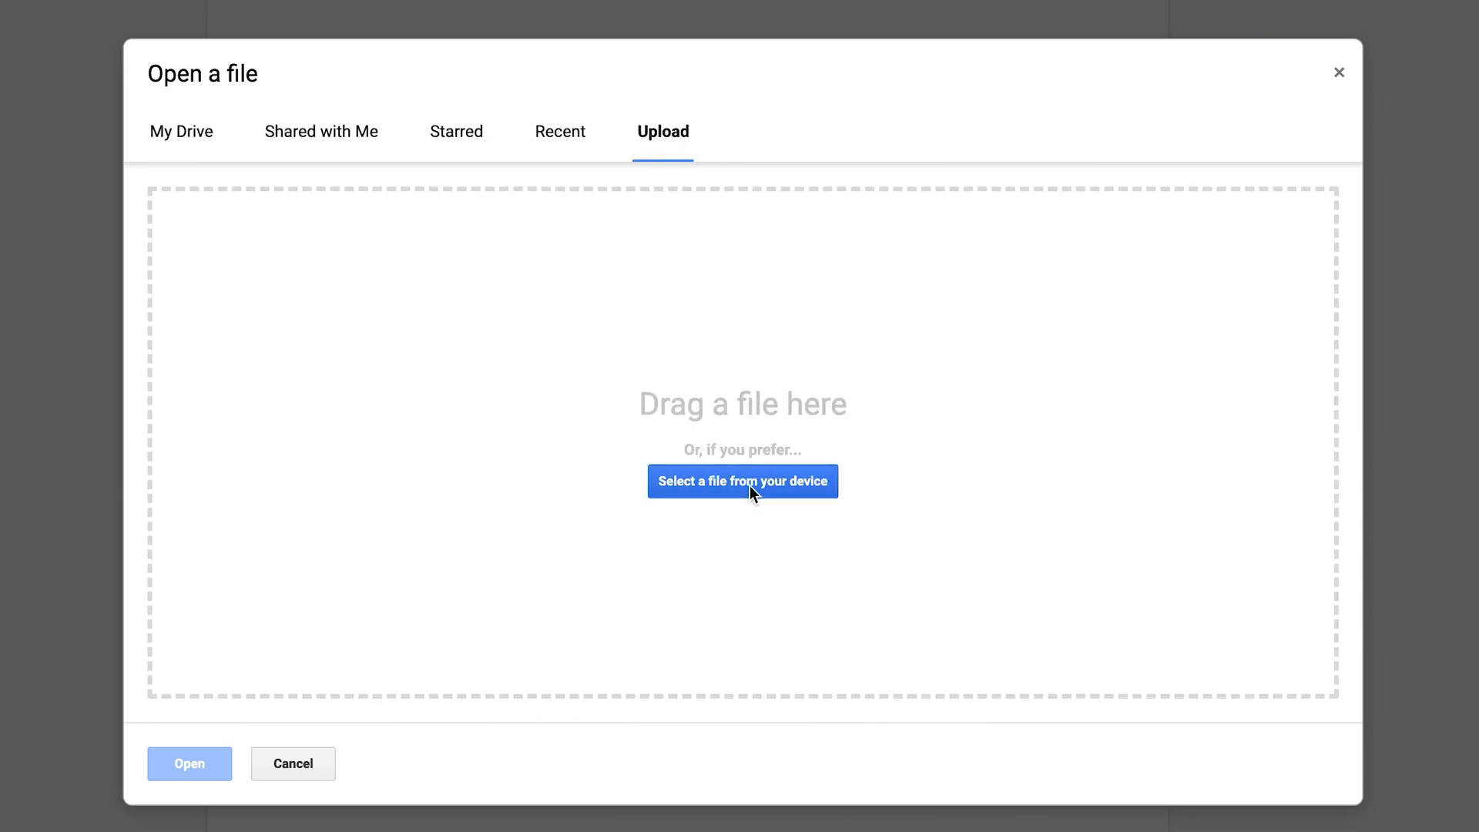
click(742, 481)
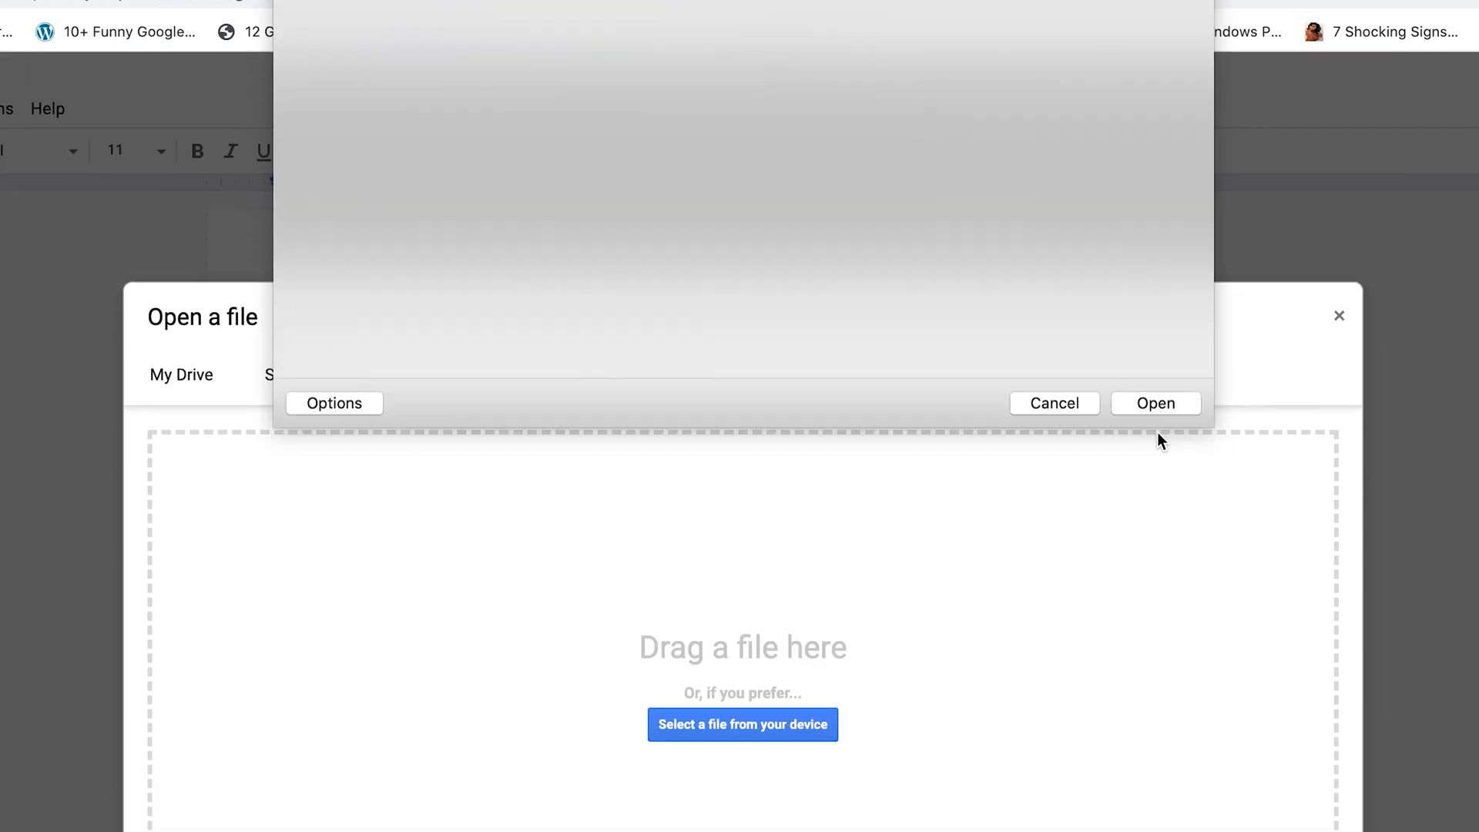
click(742, 724)
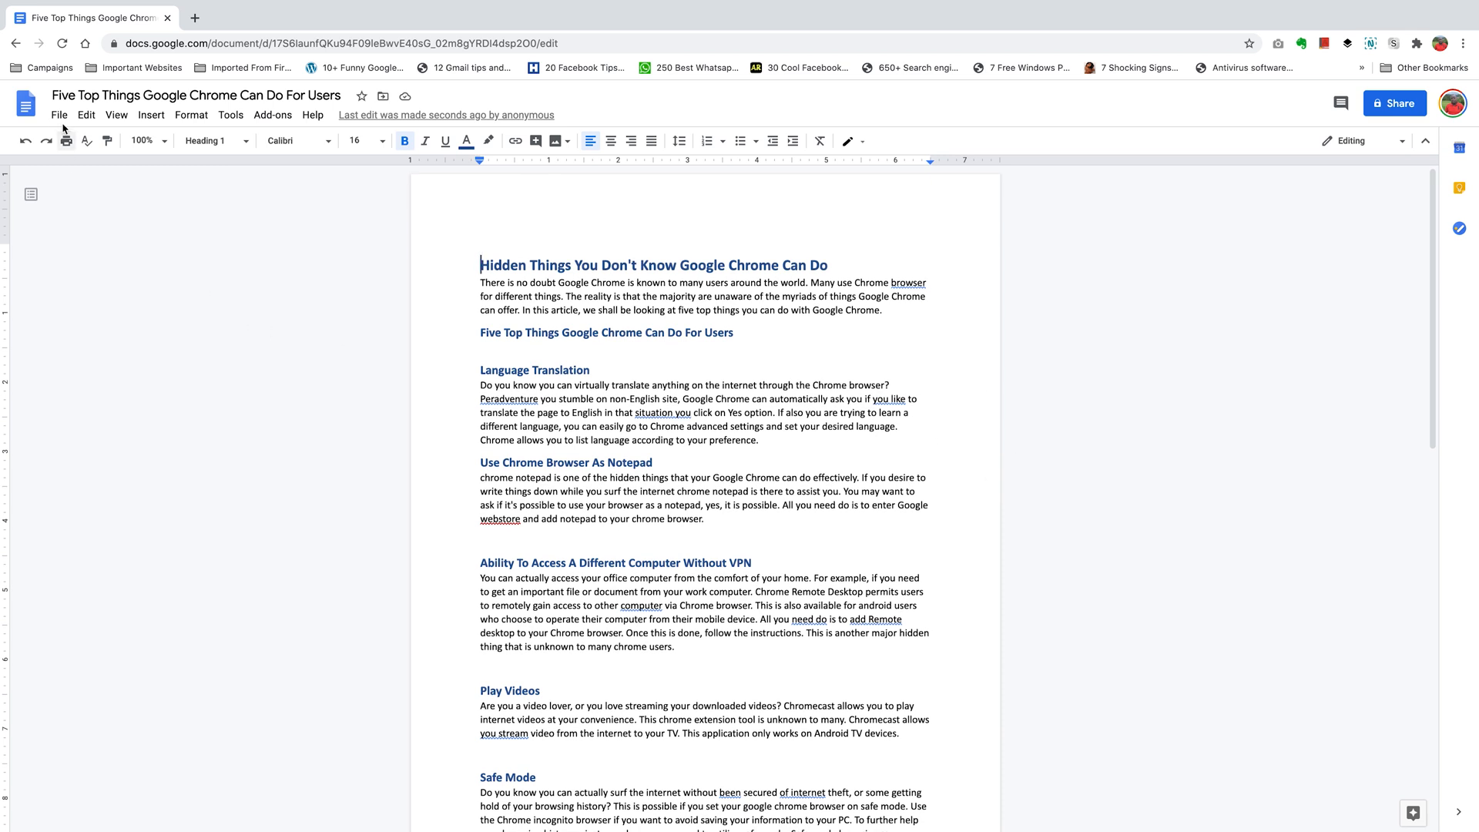
Download the document as a PDF, saving it into the Downloads folder.
click(59, 114)
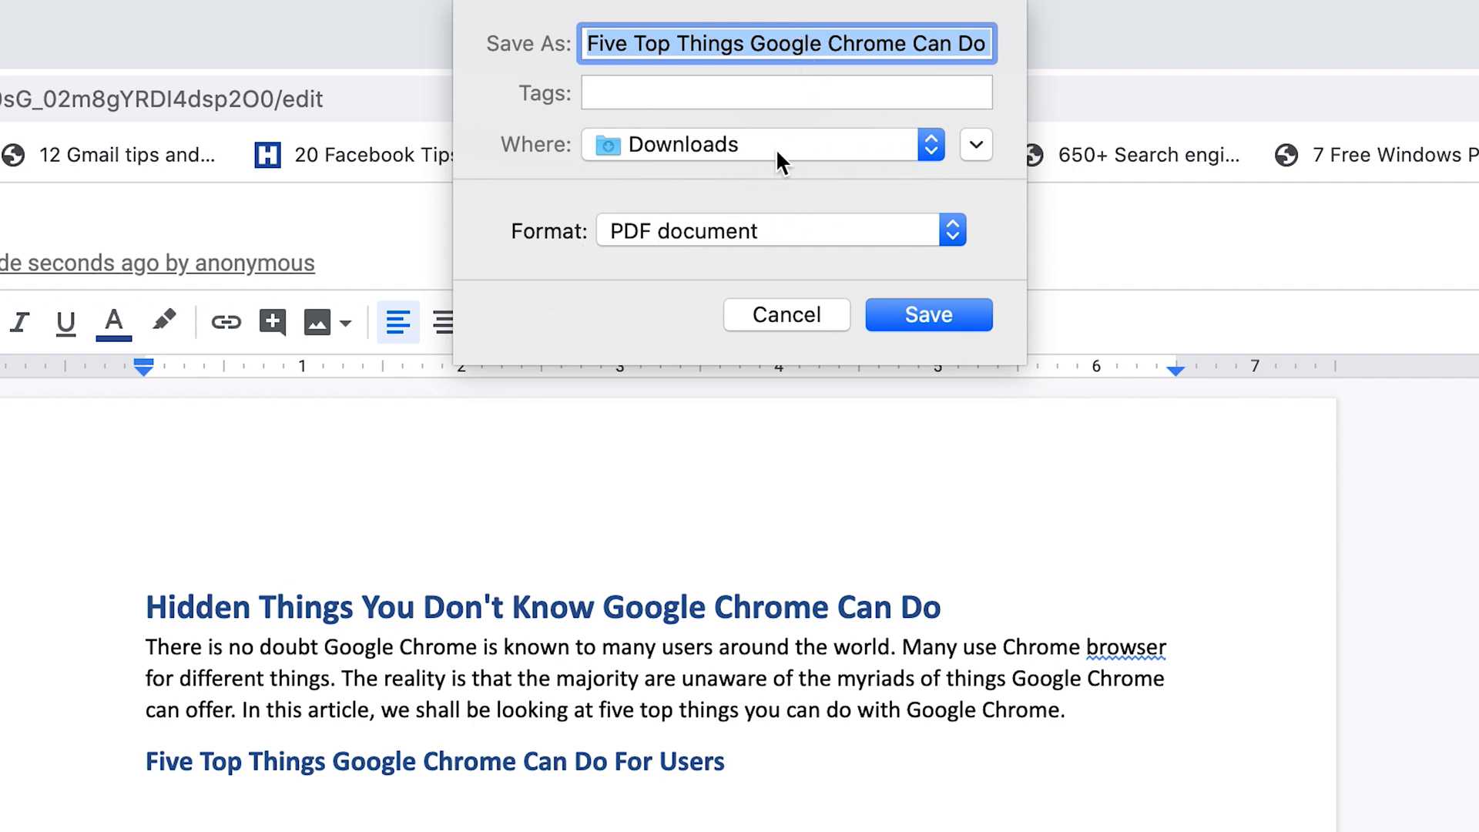
mouse_move(745, 258)
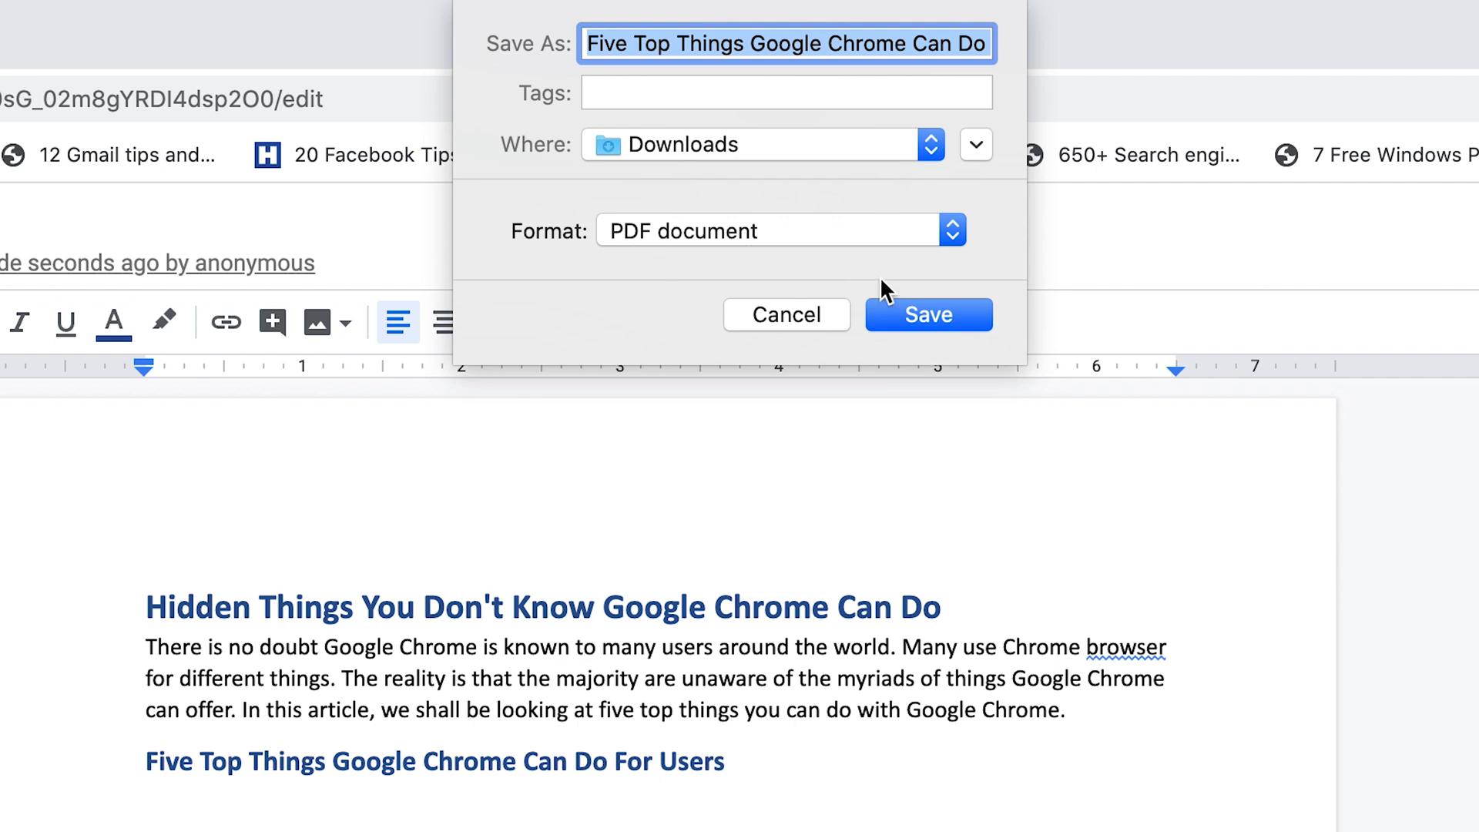
click(927, 314)
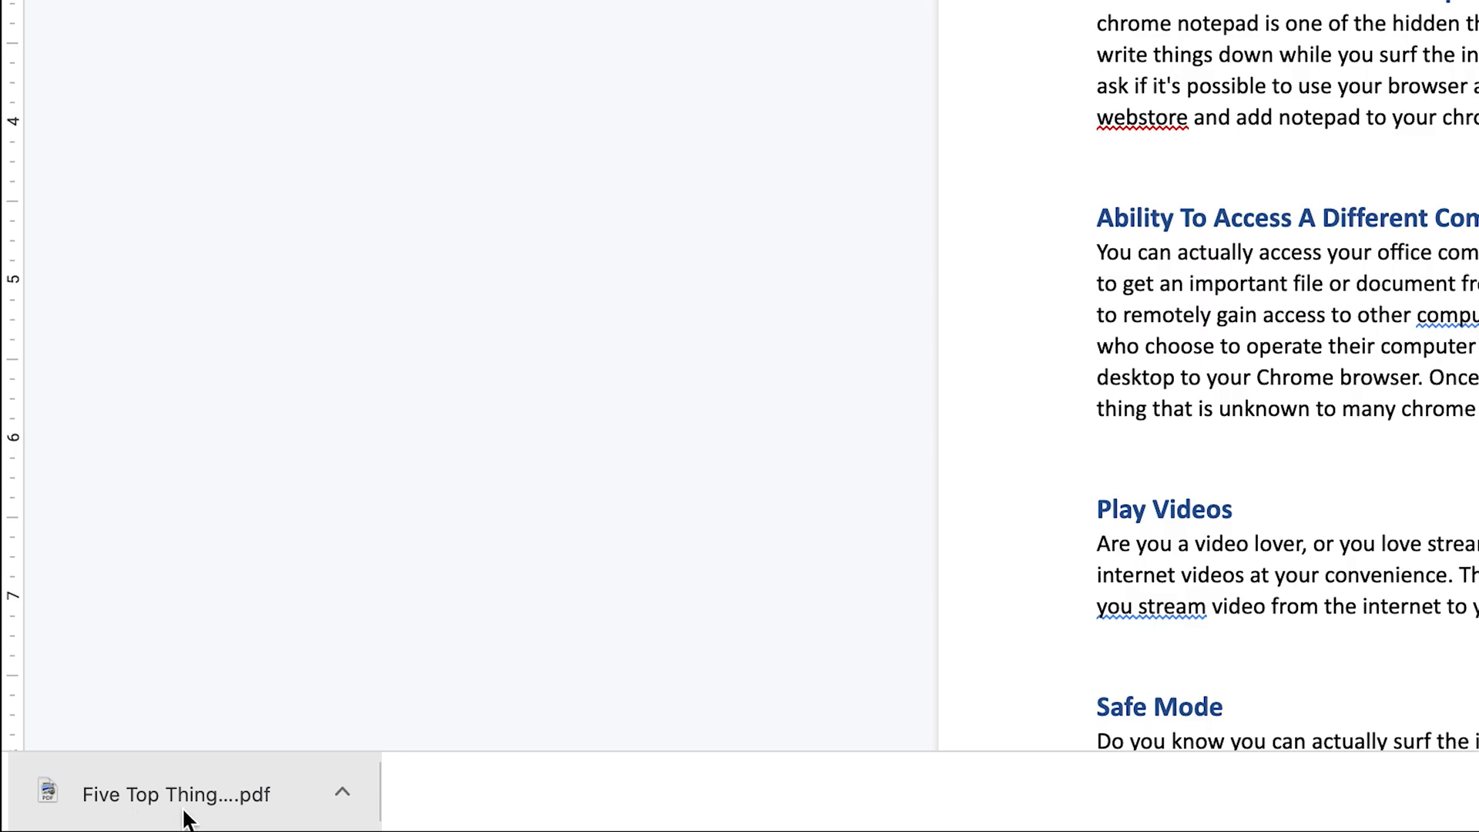
Reveal the downloaded PDF in Finder and confirm via Get Info that its kind is PDF document.
click(342, 791)
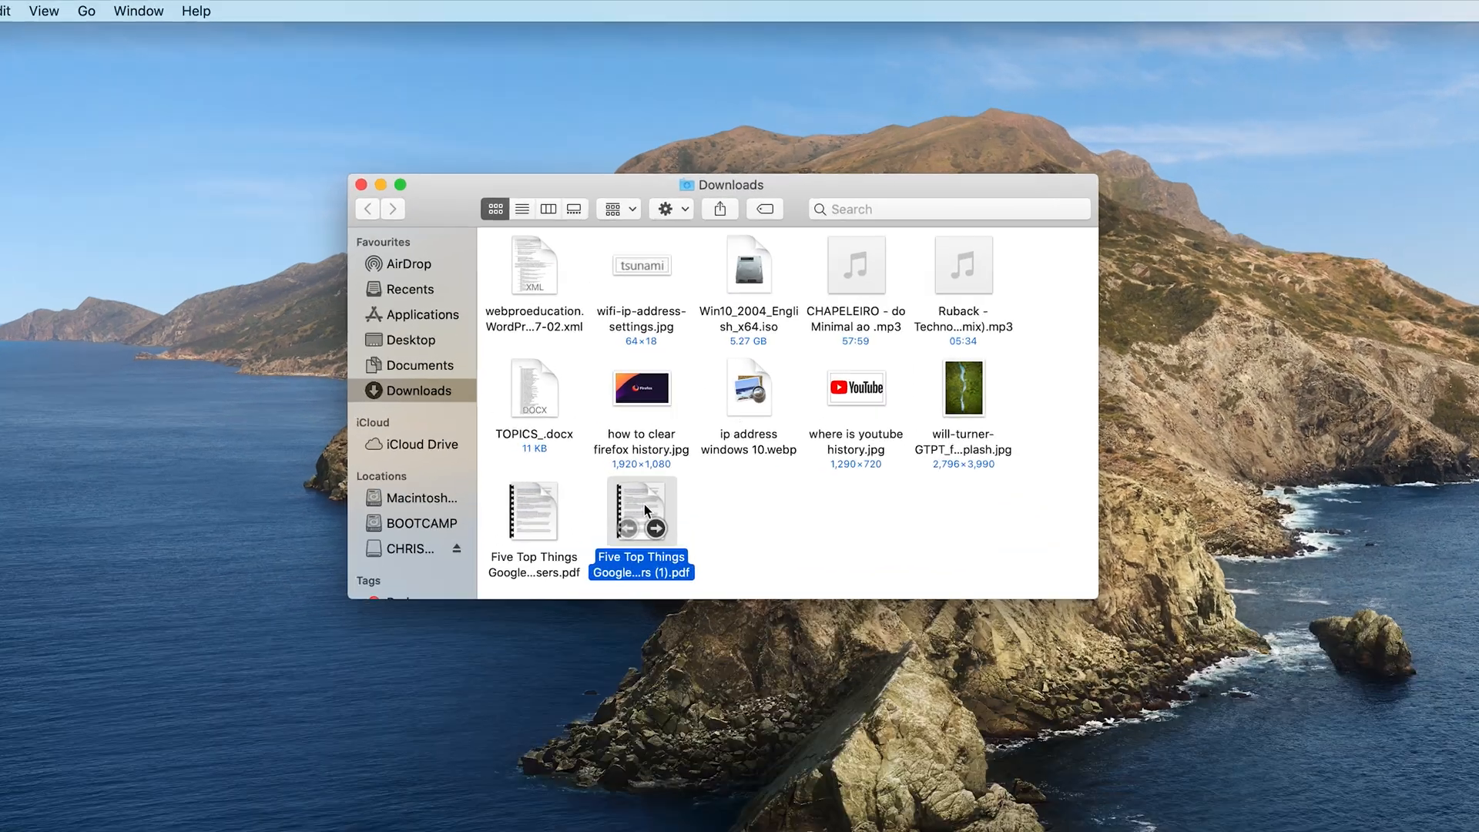
right_click(640, 511)
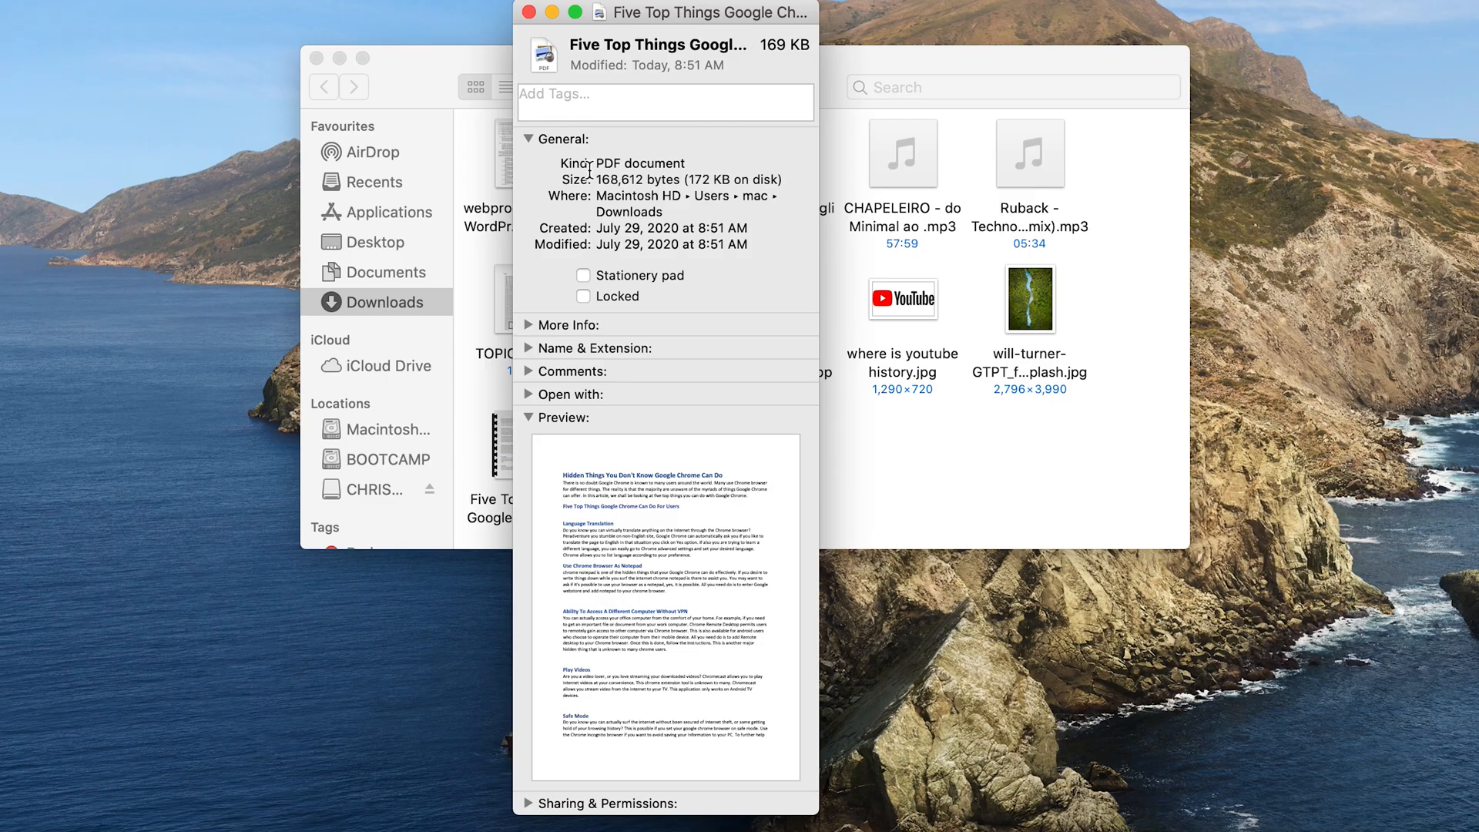
double_click(639, 161)
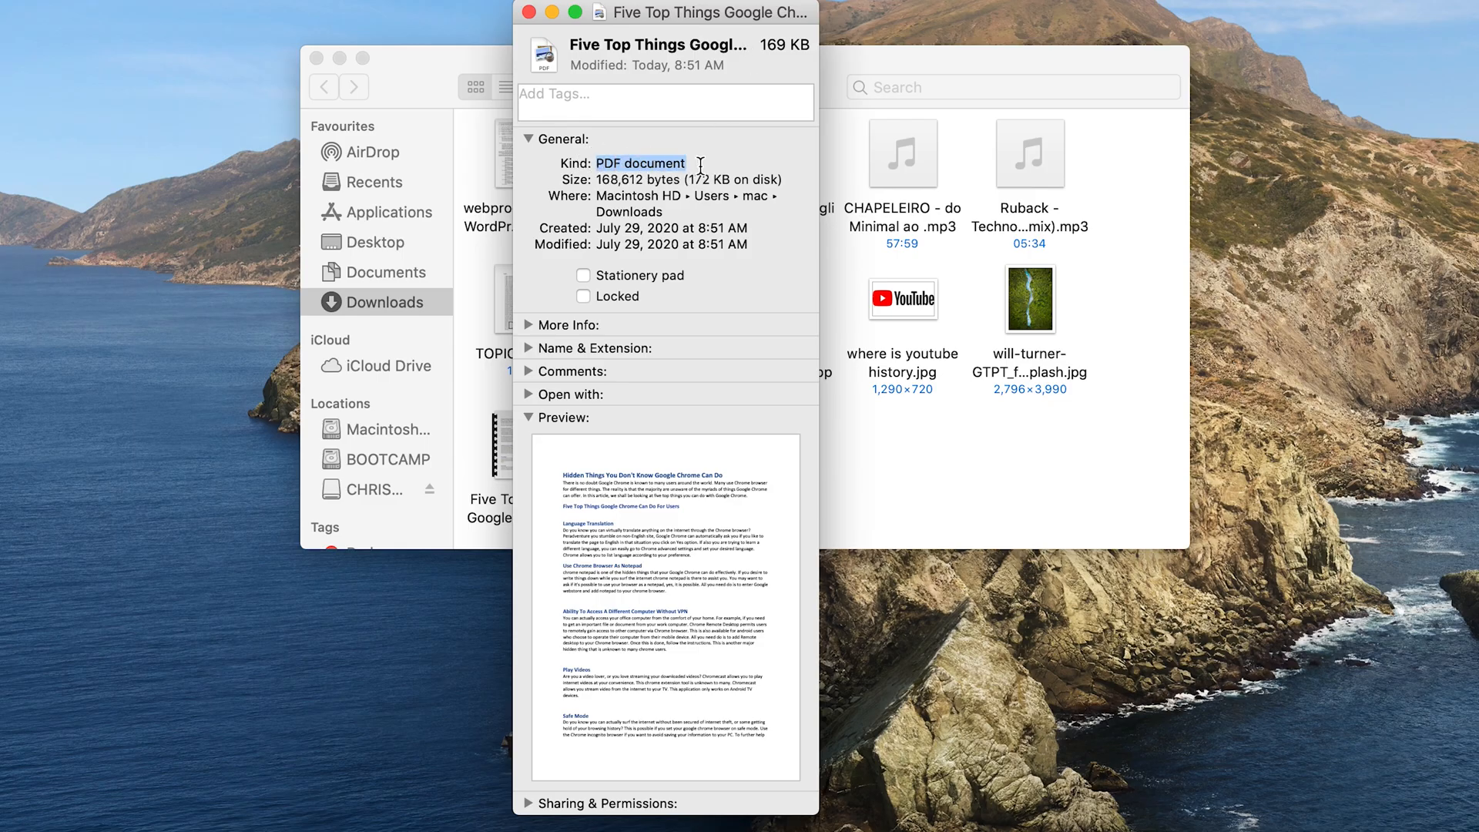
click(531, 12)
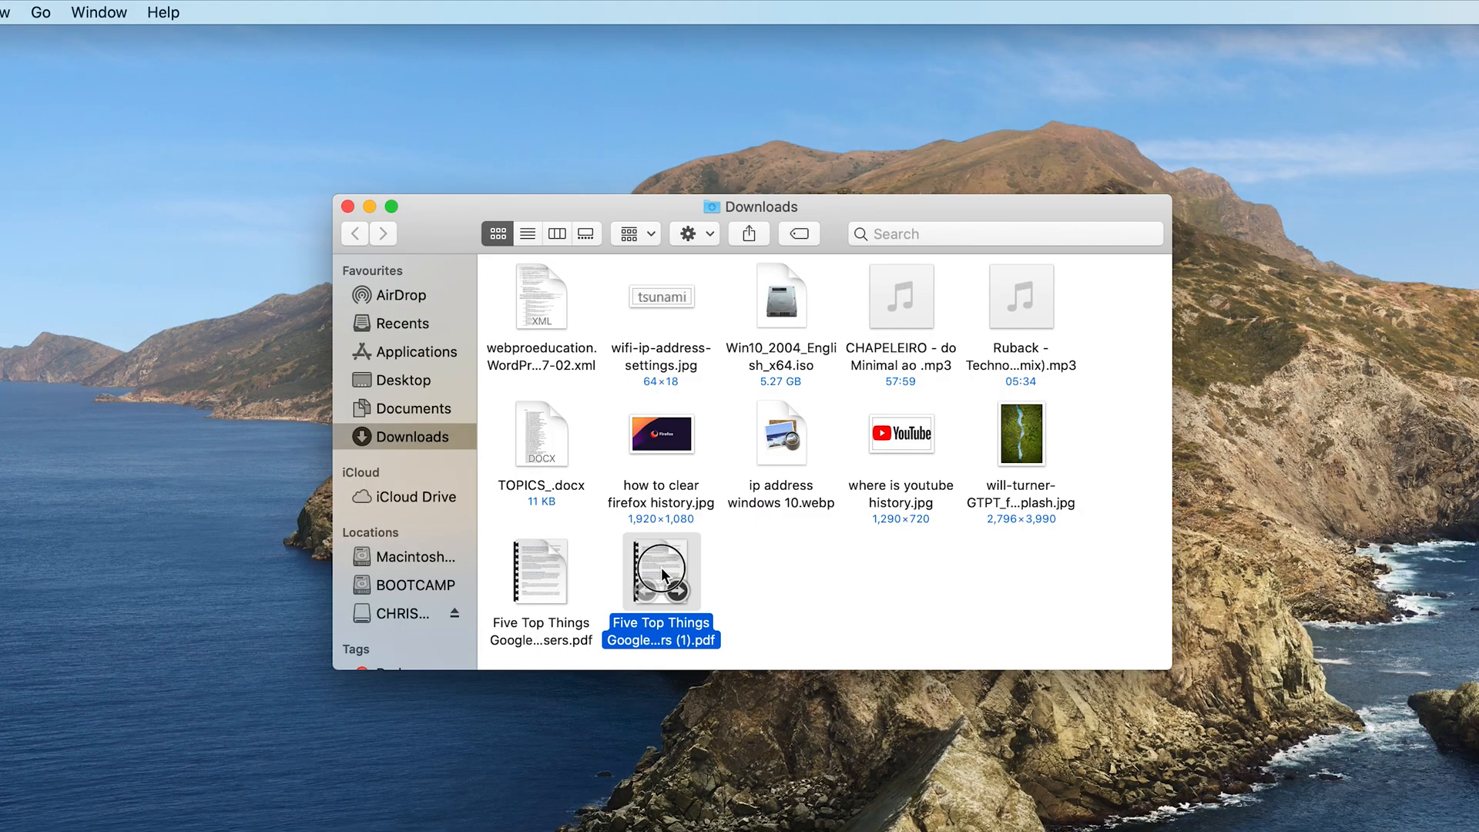
View both pages of the PDF in Preview to confirm headings and formatting are intact.
double_click(661, 570)
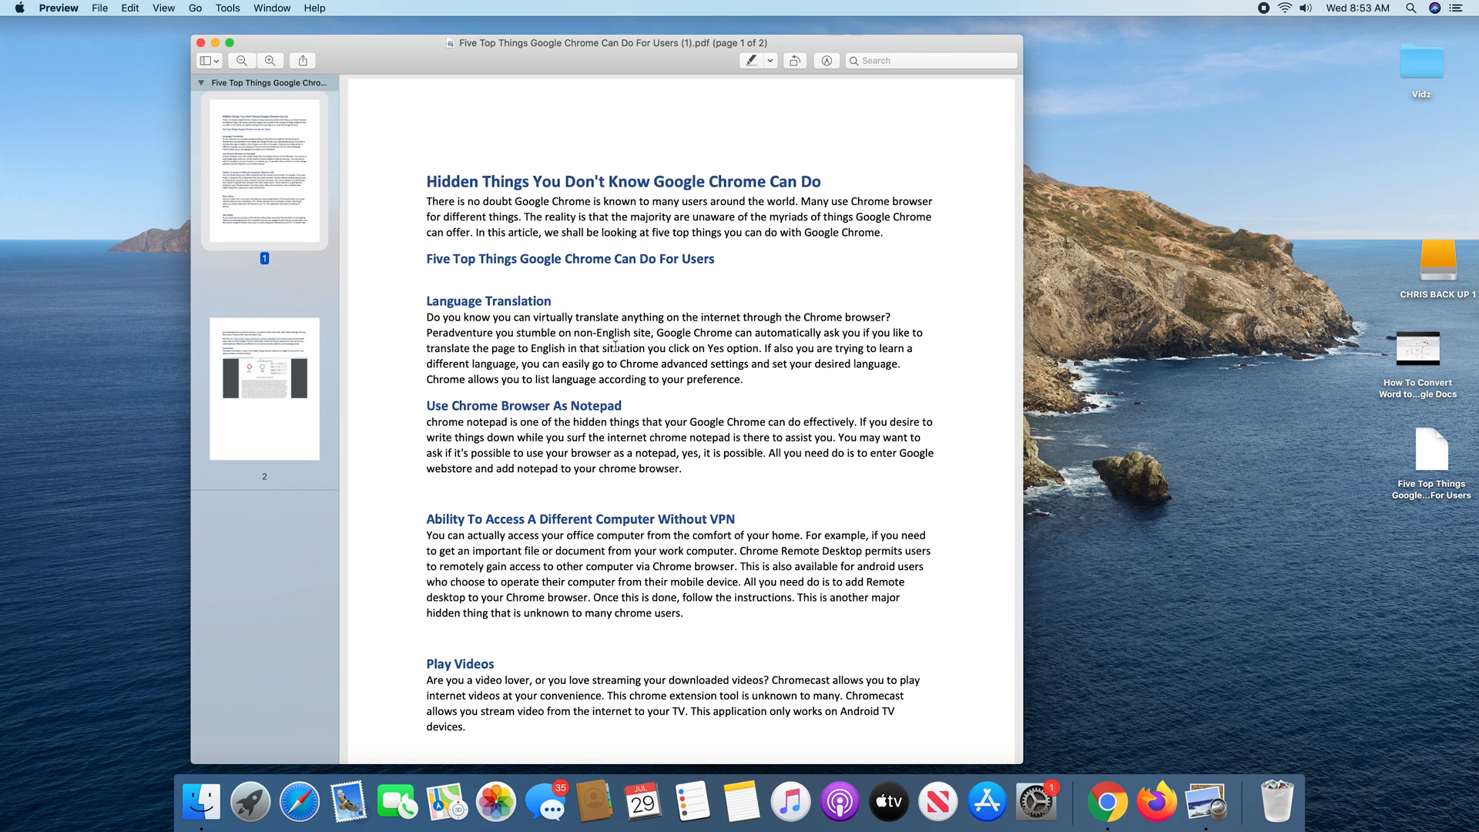
scroll(down, 3)
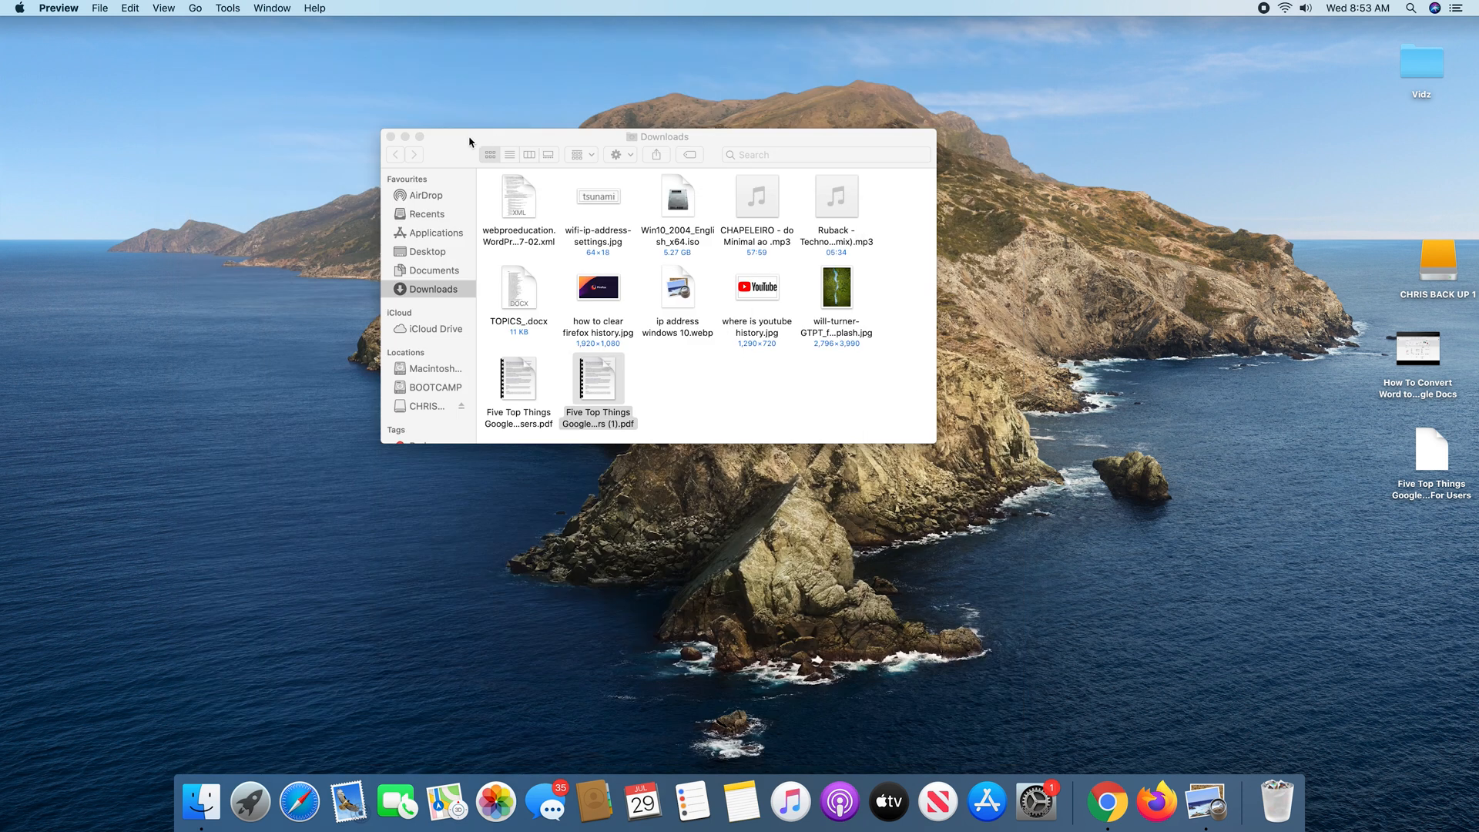
Bring the Chrome window with the Google Docs document back to the front.
click(391, 135)
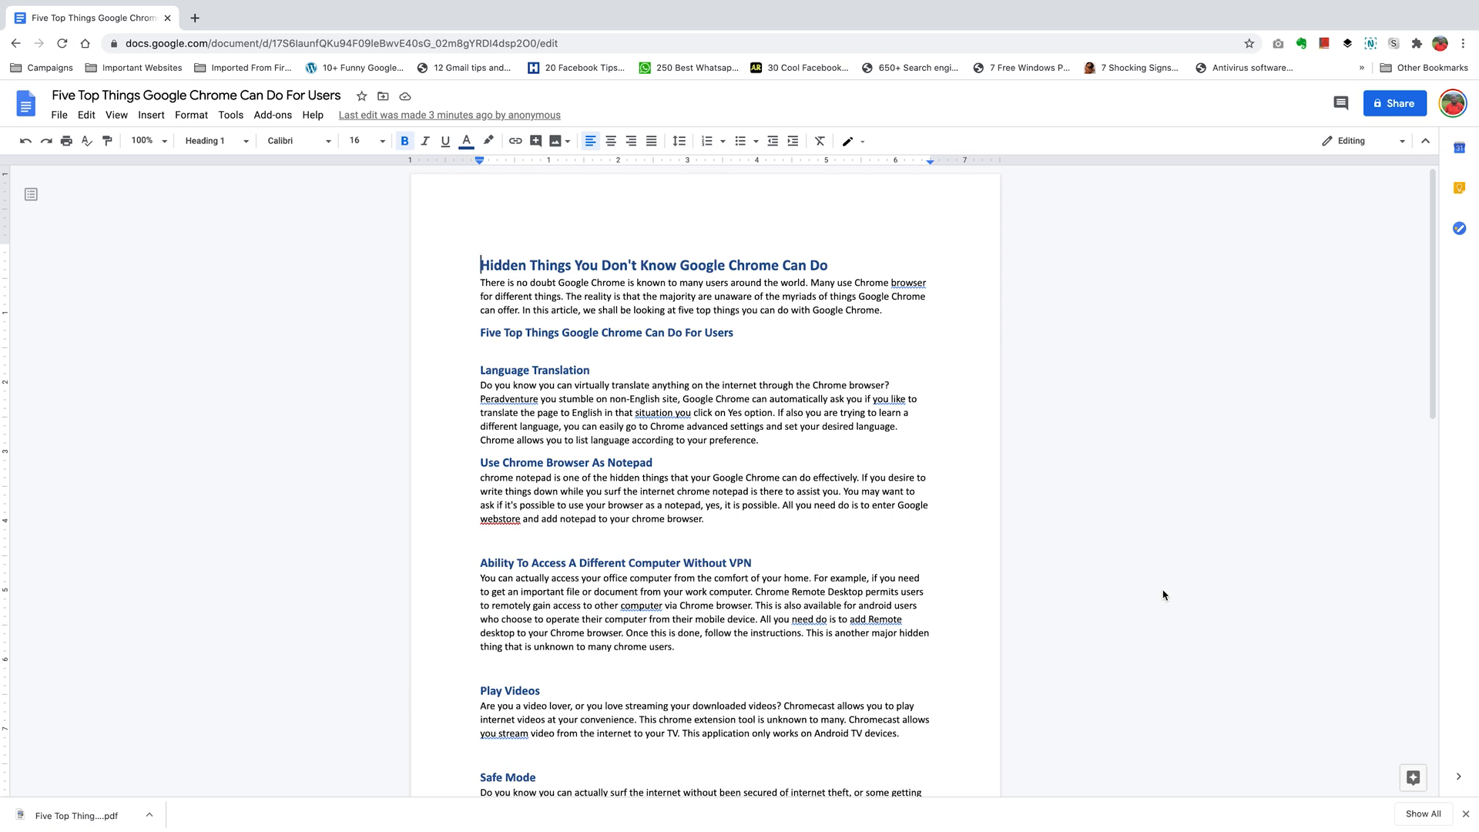
mouse_move(1135, 604)
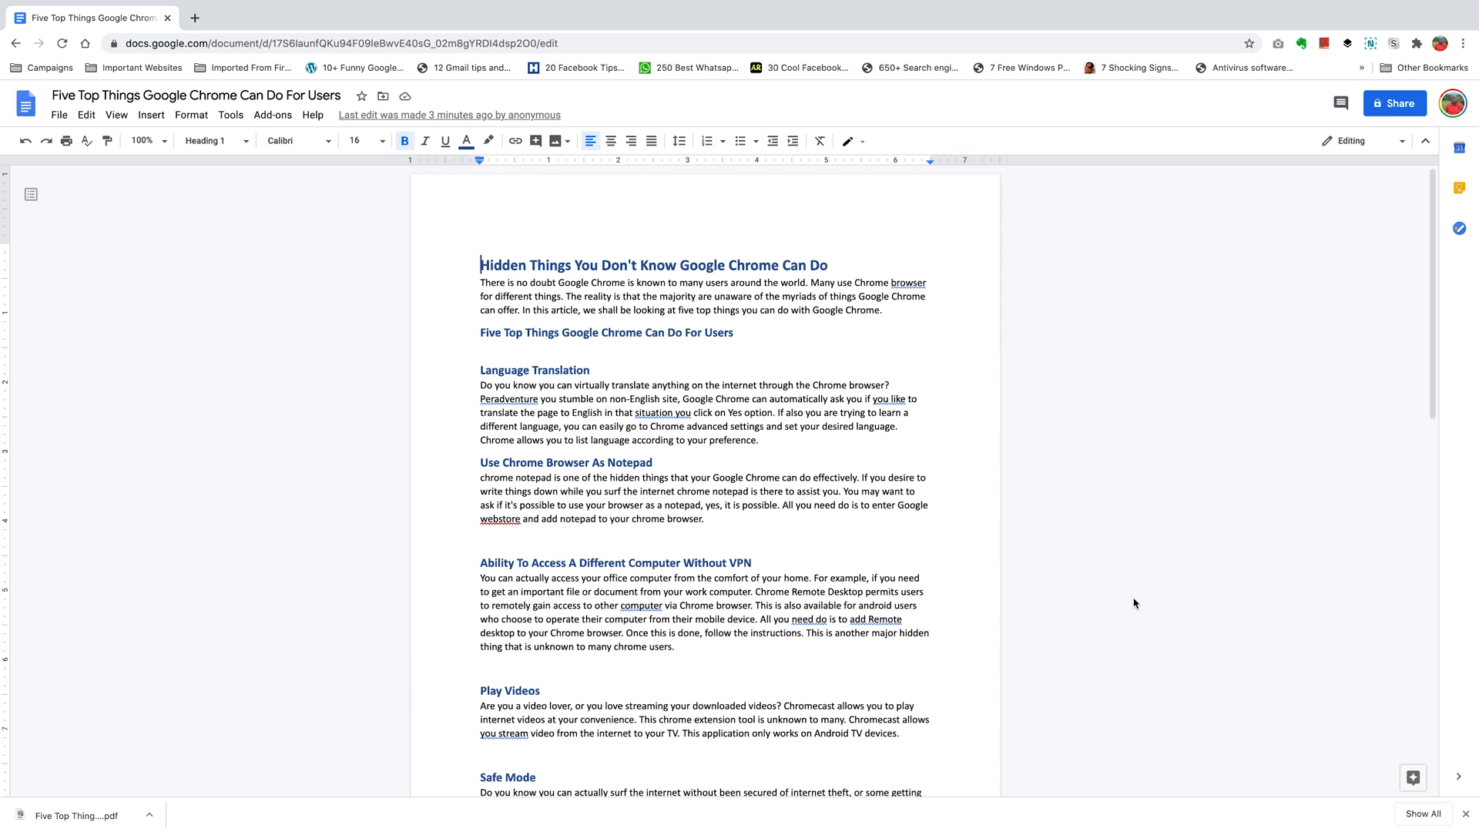